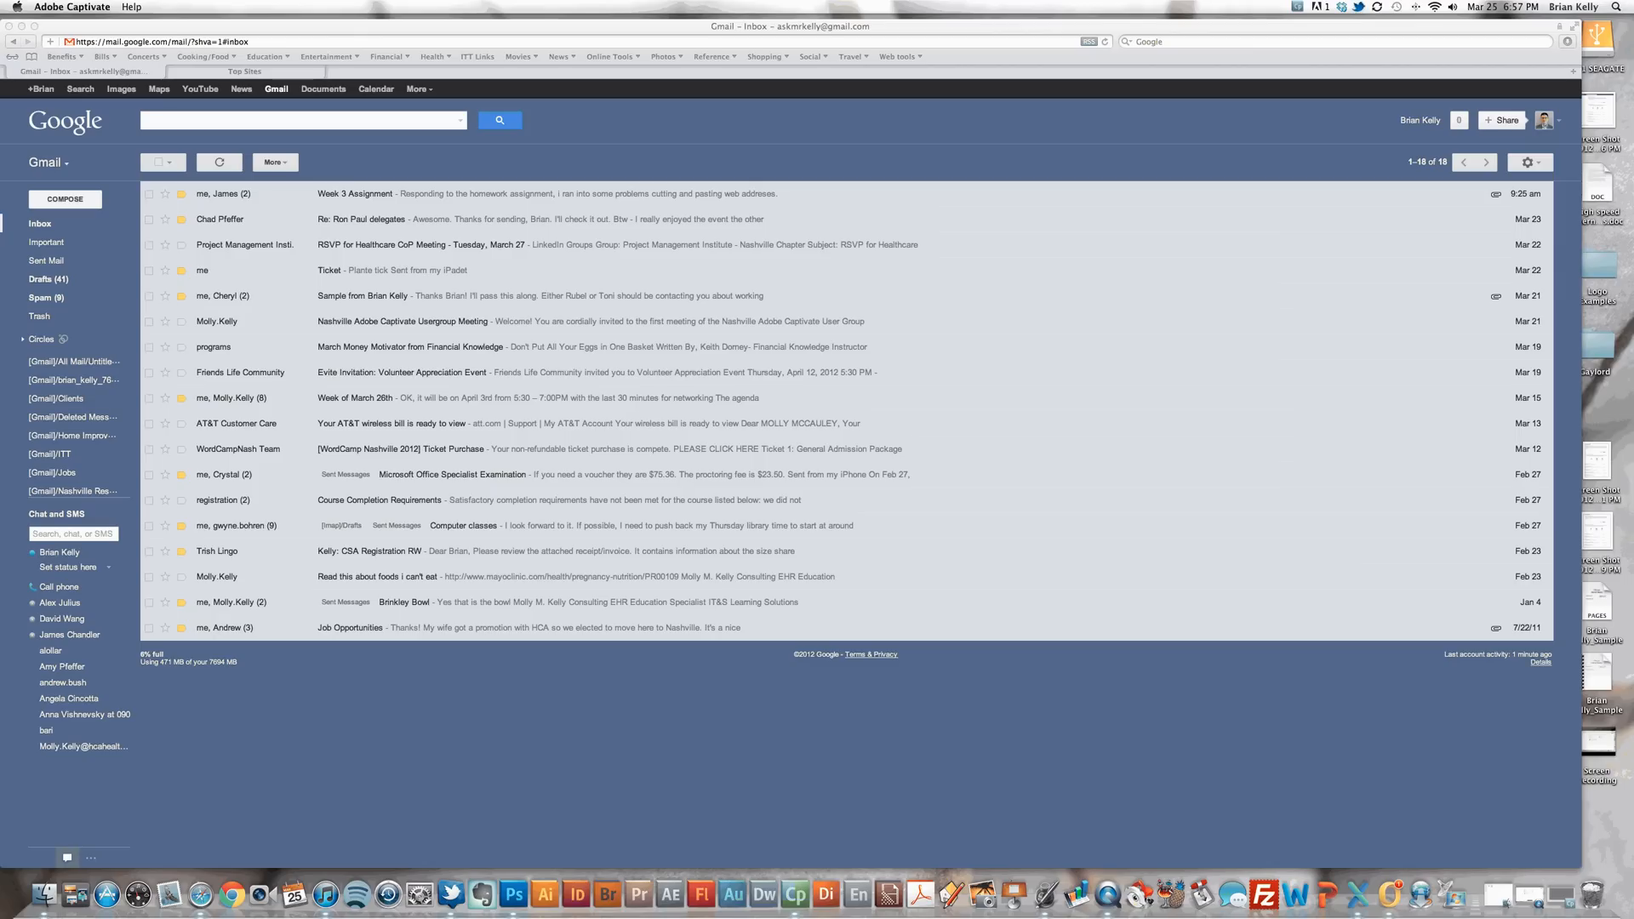
# Step: Switch Gmail from Mail to the Contacts manager
pyautogui.click(47, 162)
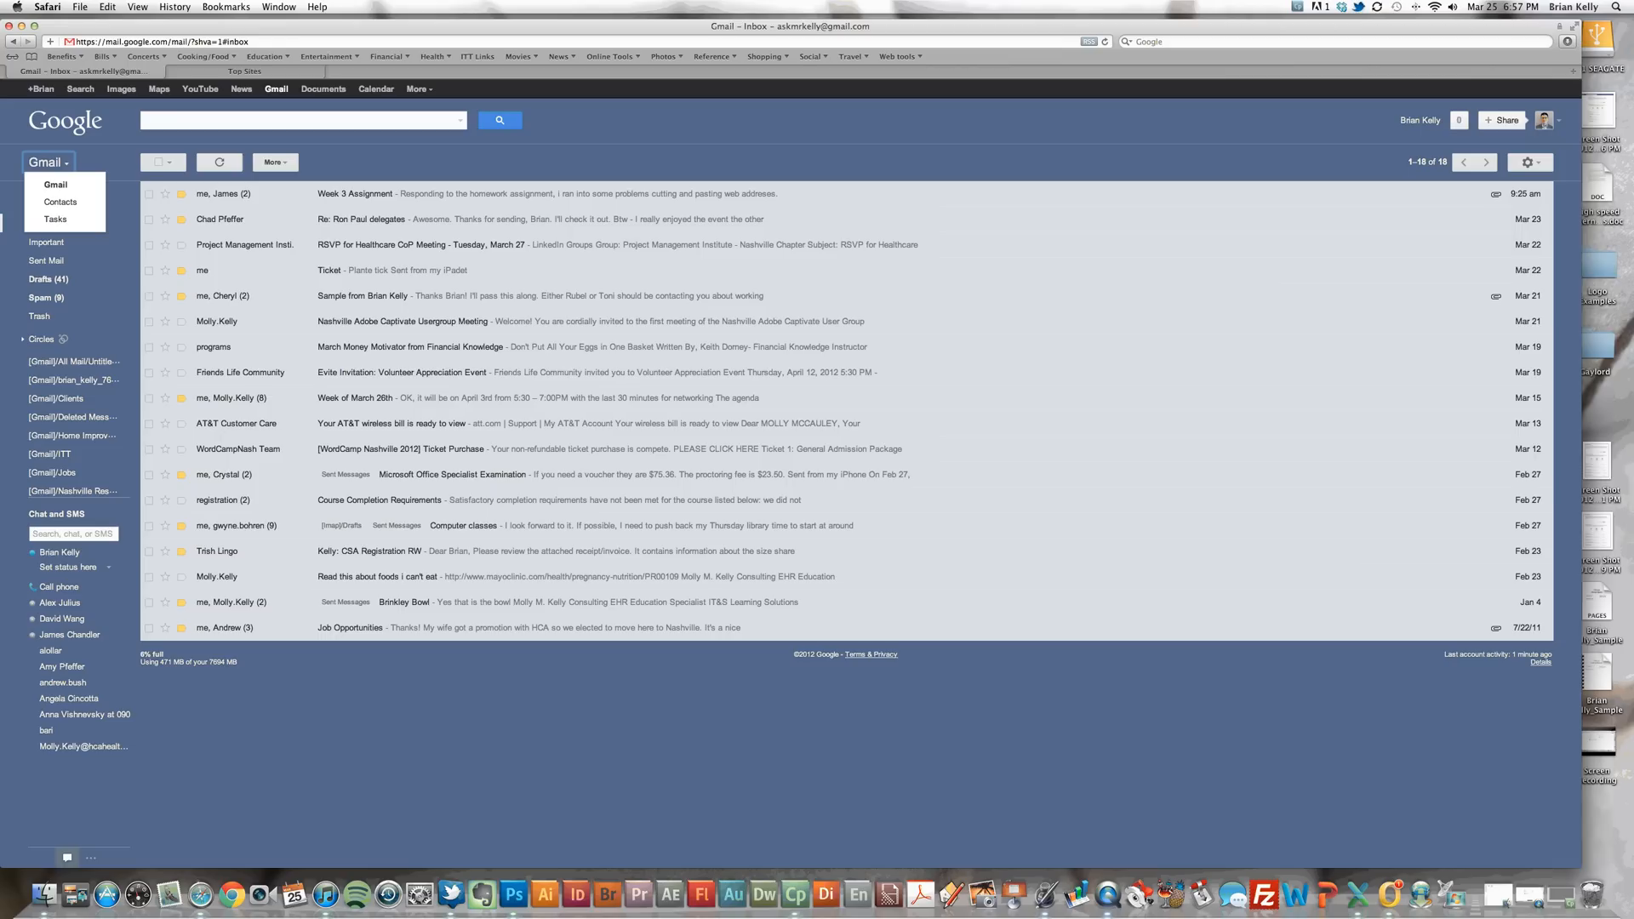
pyautogui.click(60, 202)
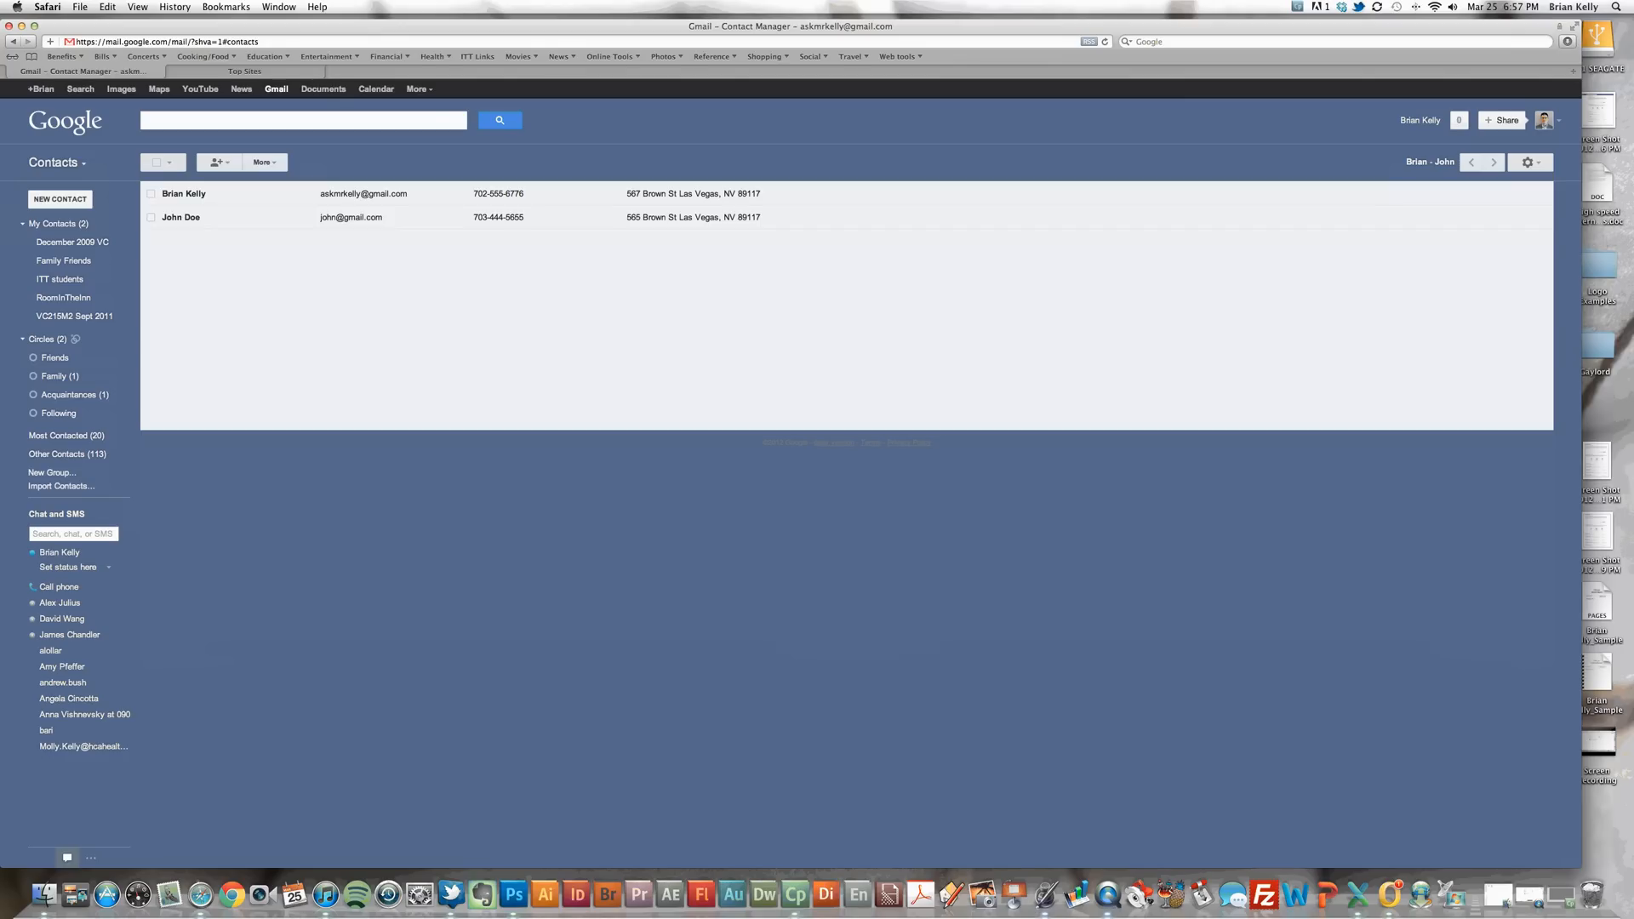
# Step: Create a new contact named Jane Doe and save it
pyautogui.click(60, 200)
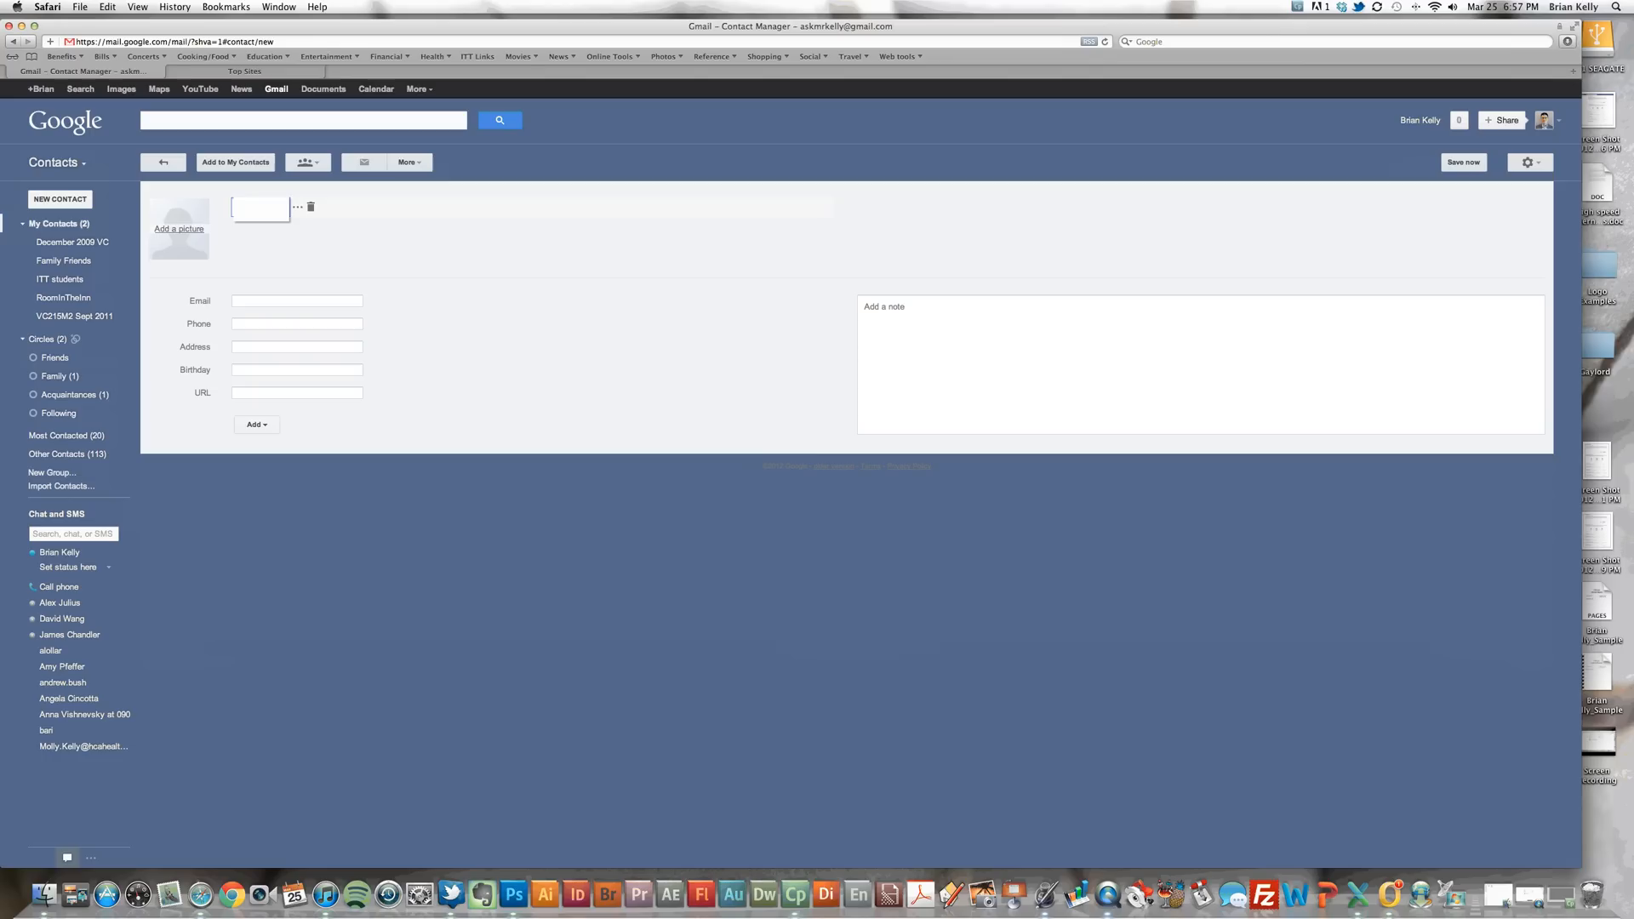
pyautogui.click(261, 208)
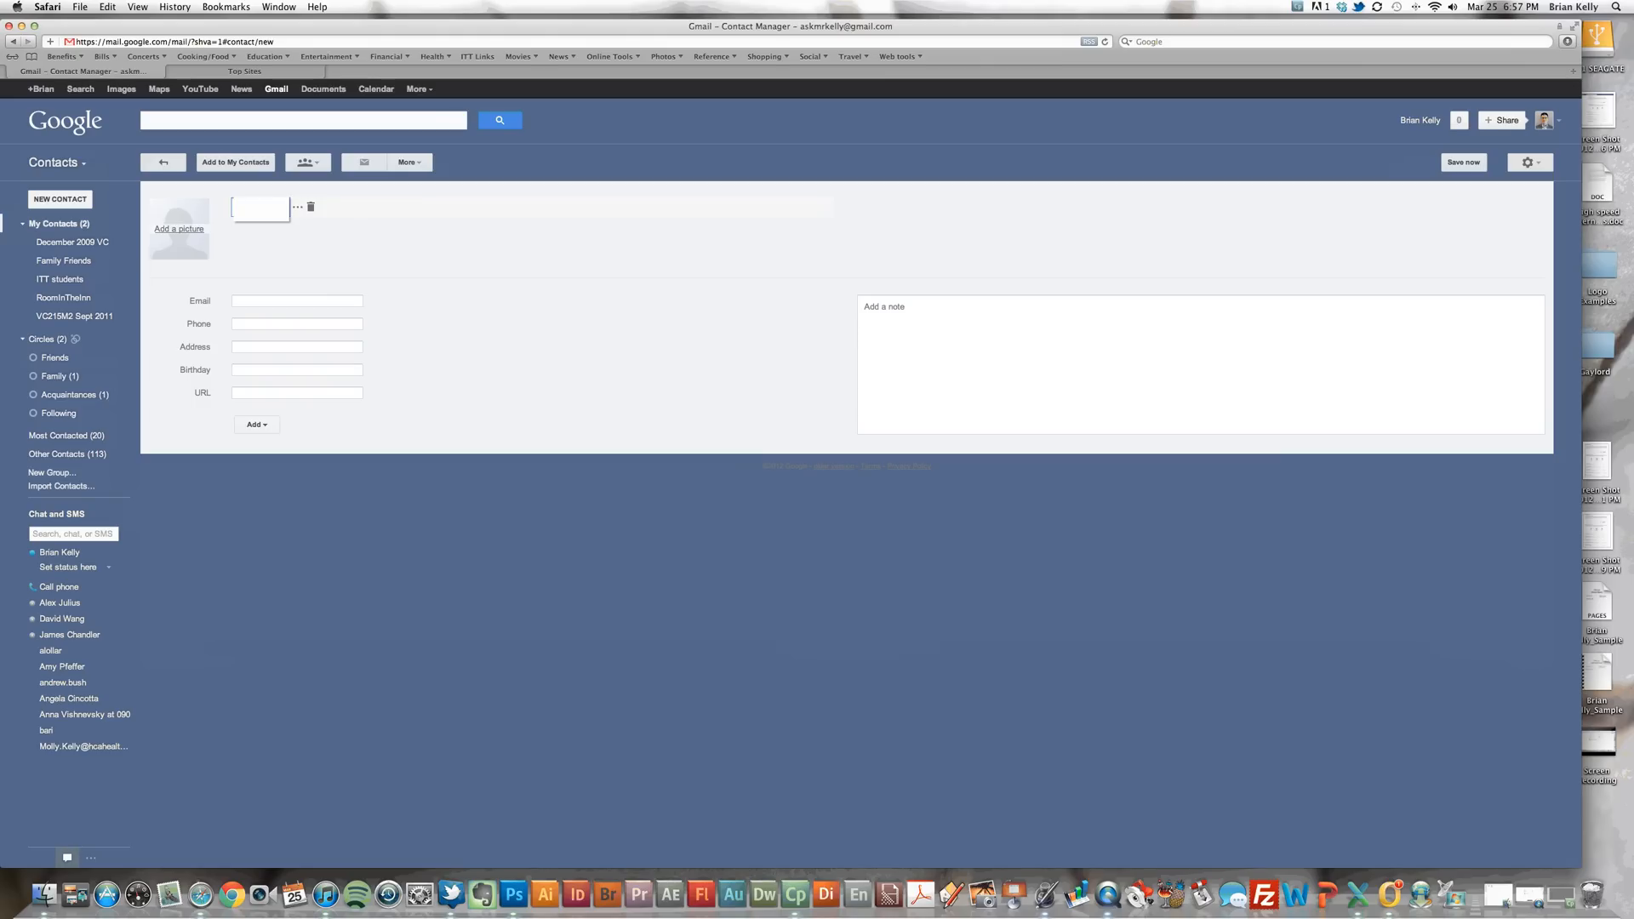
pyautogui.click(260, 208)
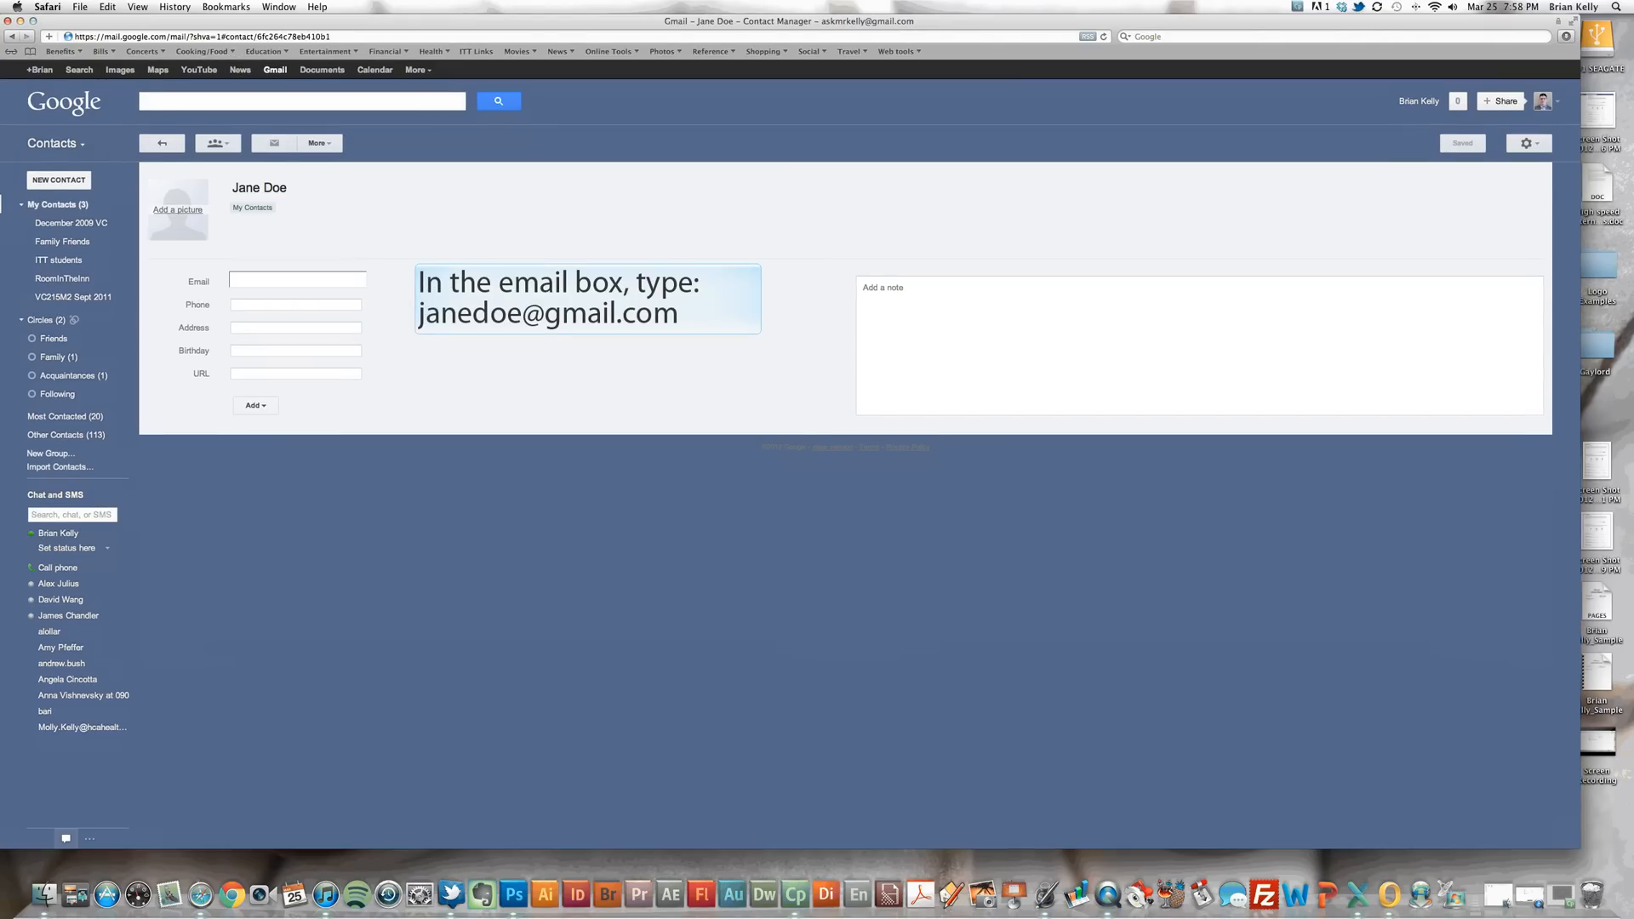
pyautogui.click(297, 282)
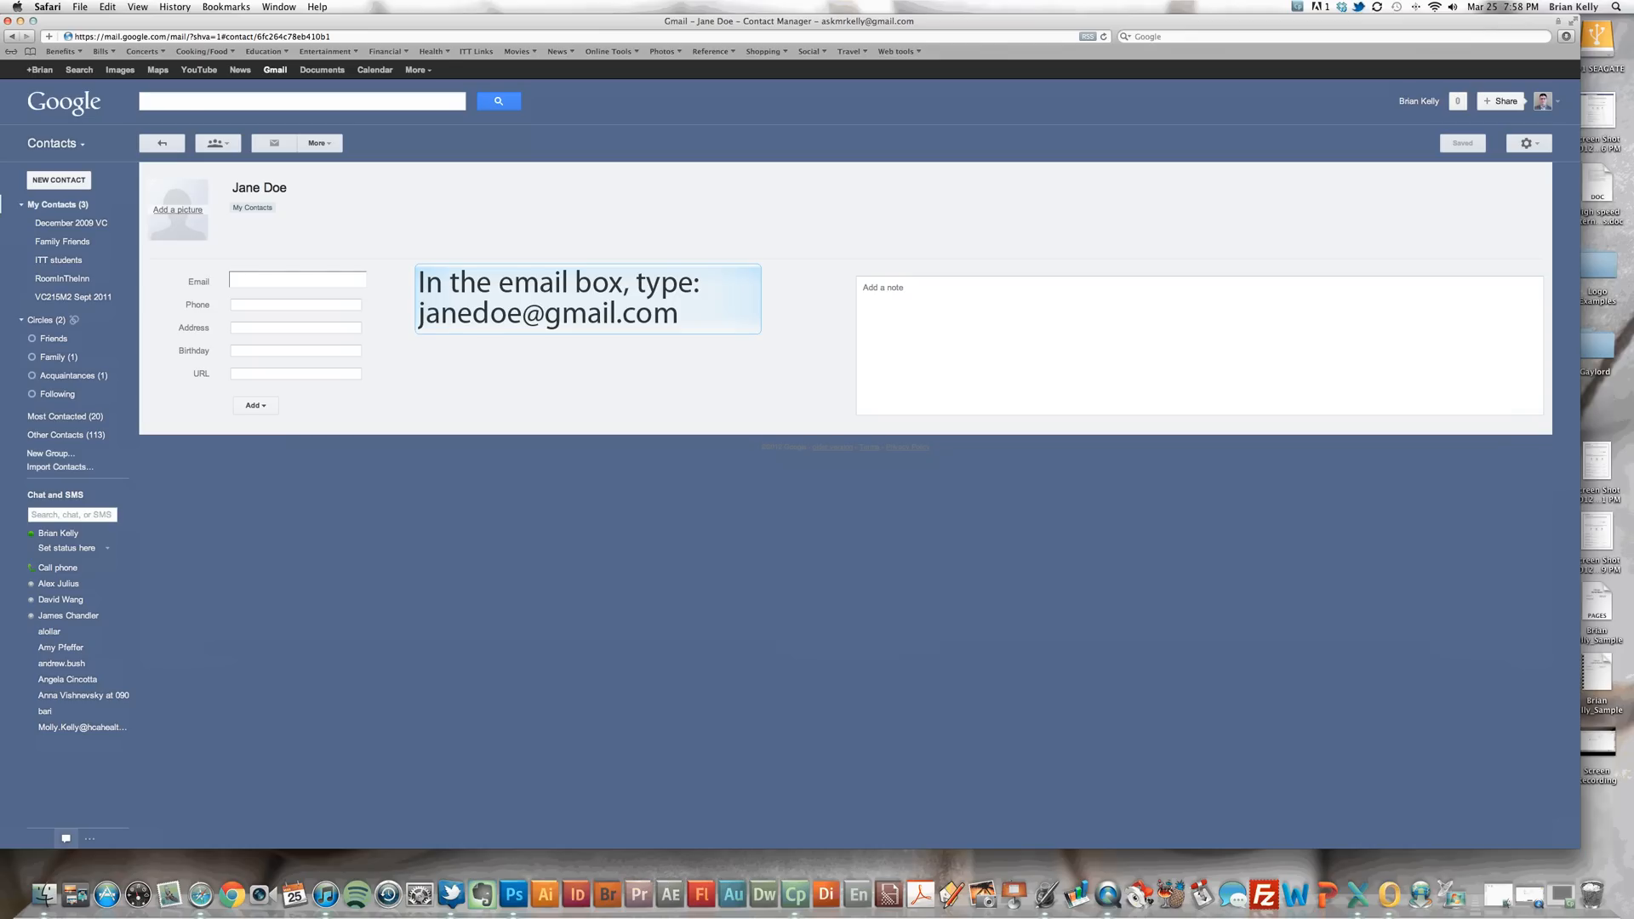
pyautogui.click(297, 280)
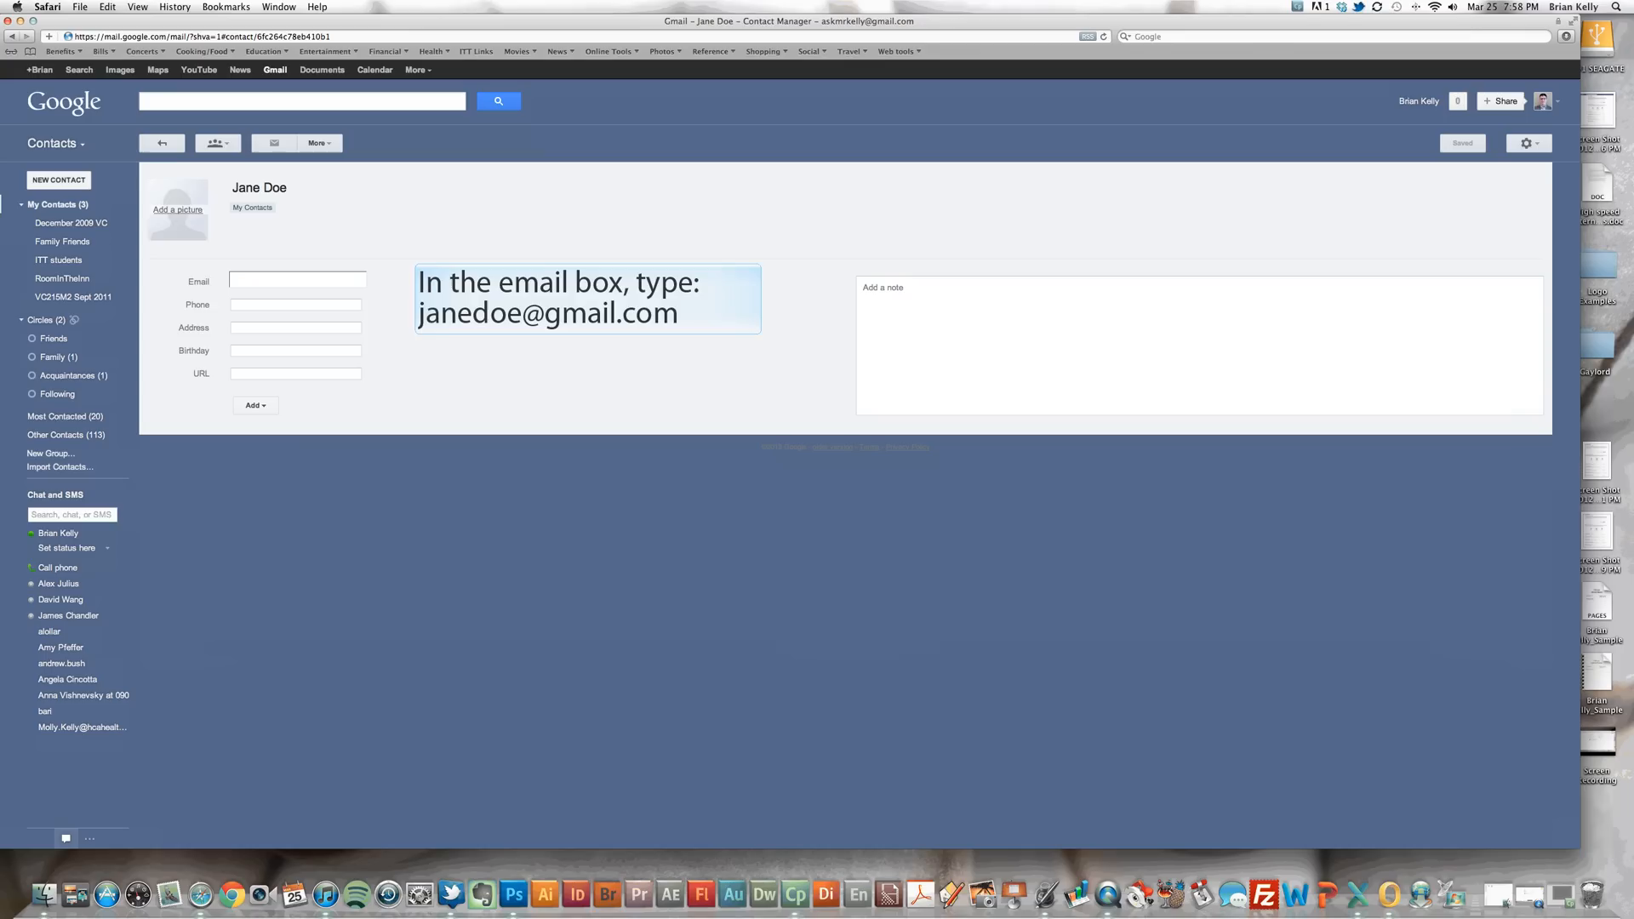
pyautogui.click(298, 280)
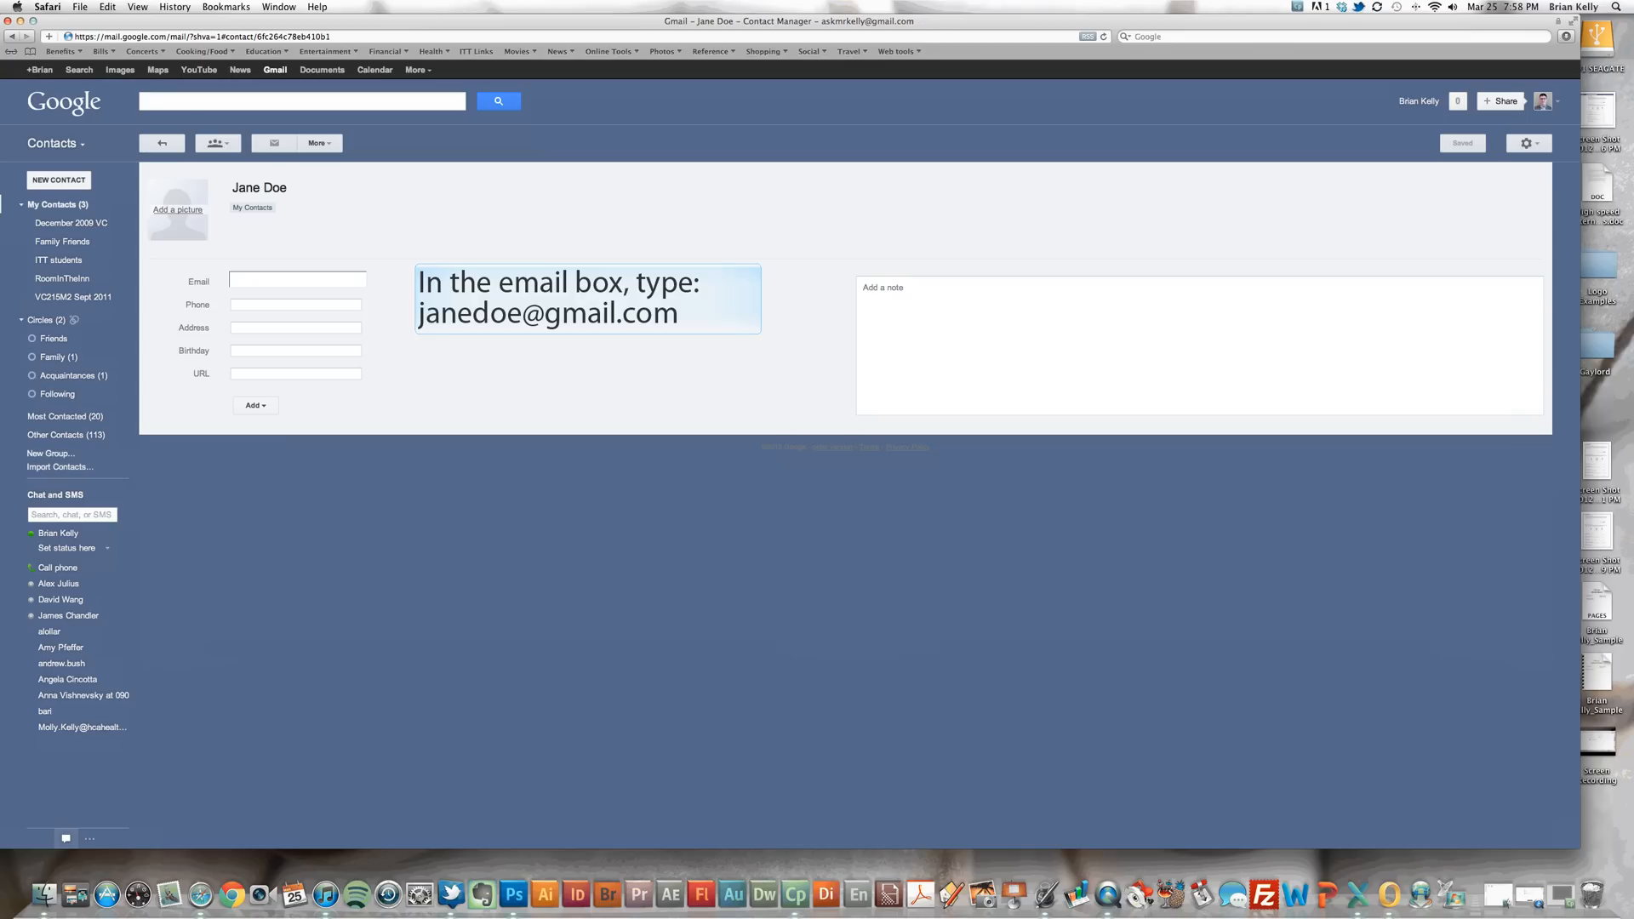
pyautogui.click(297, 279)
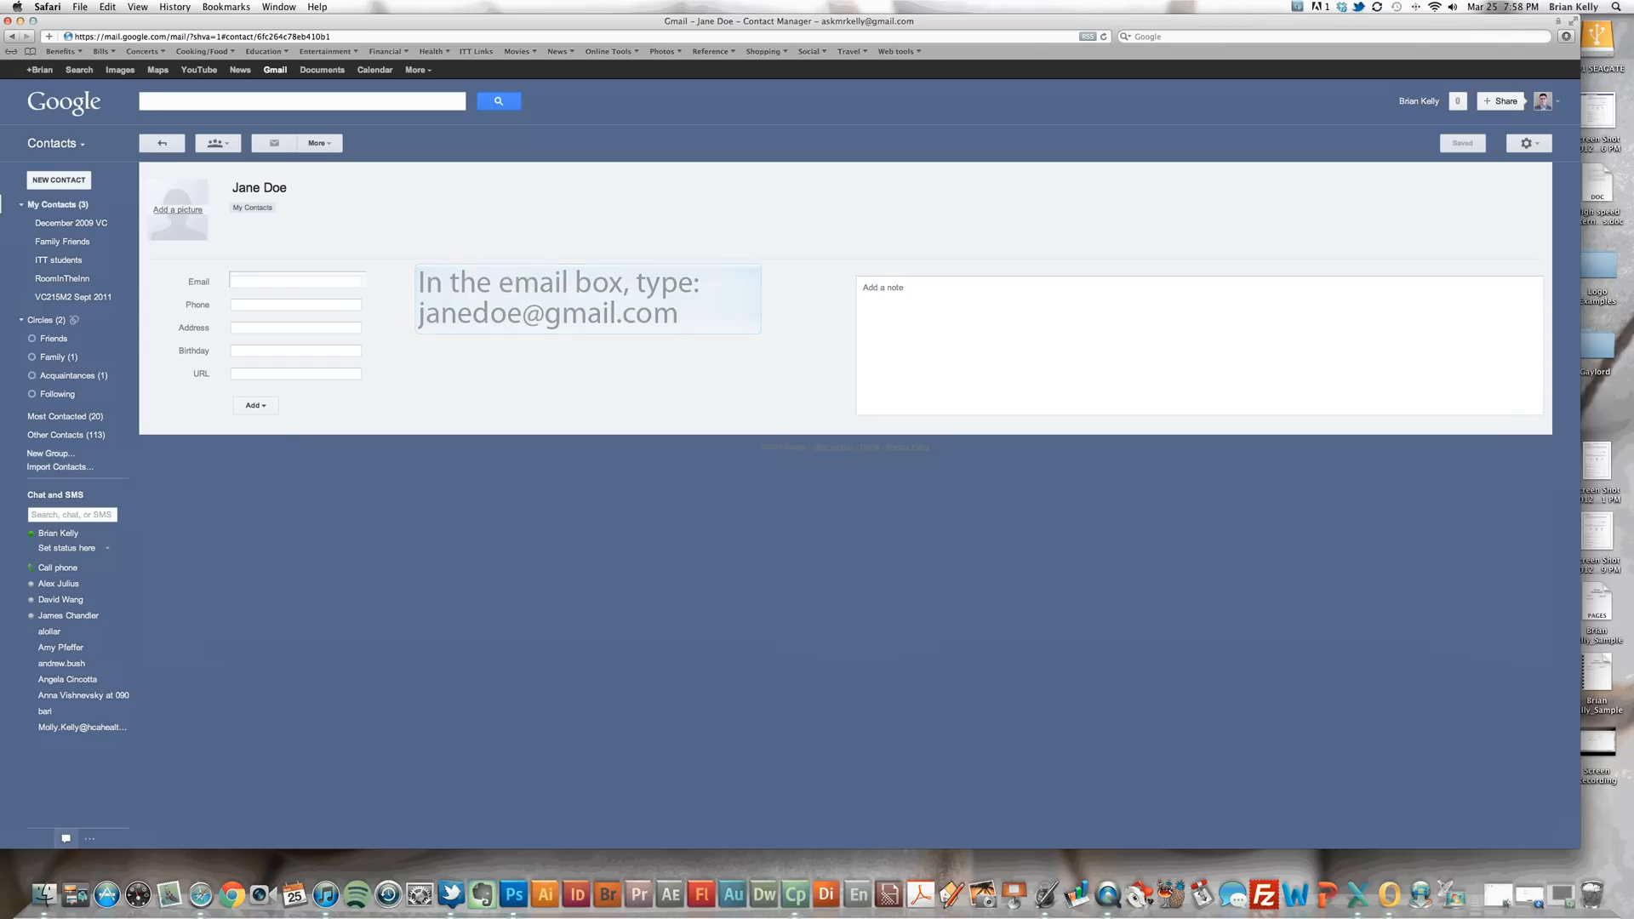
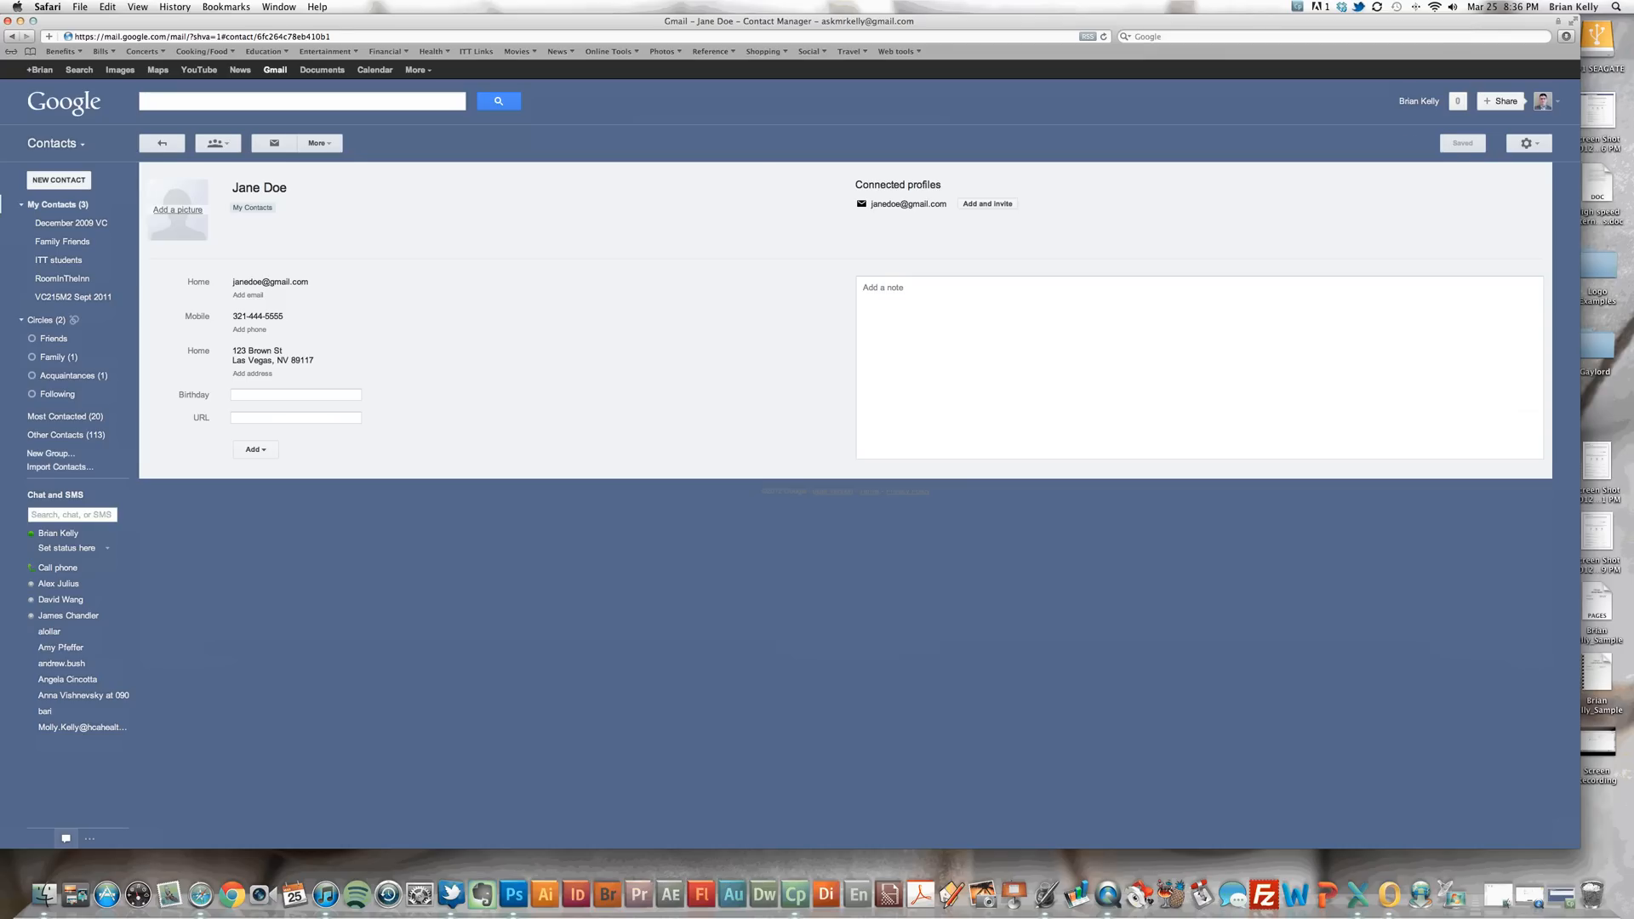
pyautogui.click(162, 143)
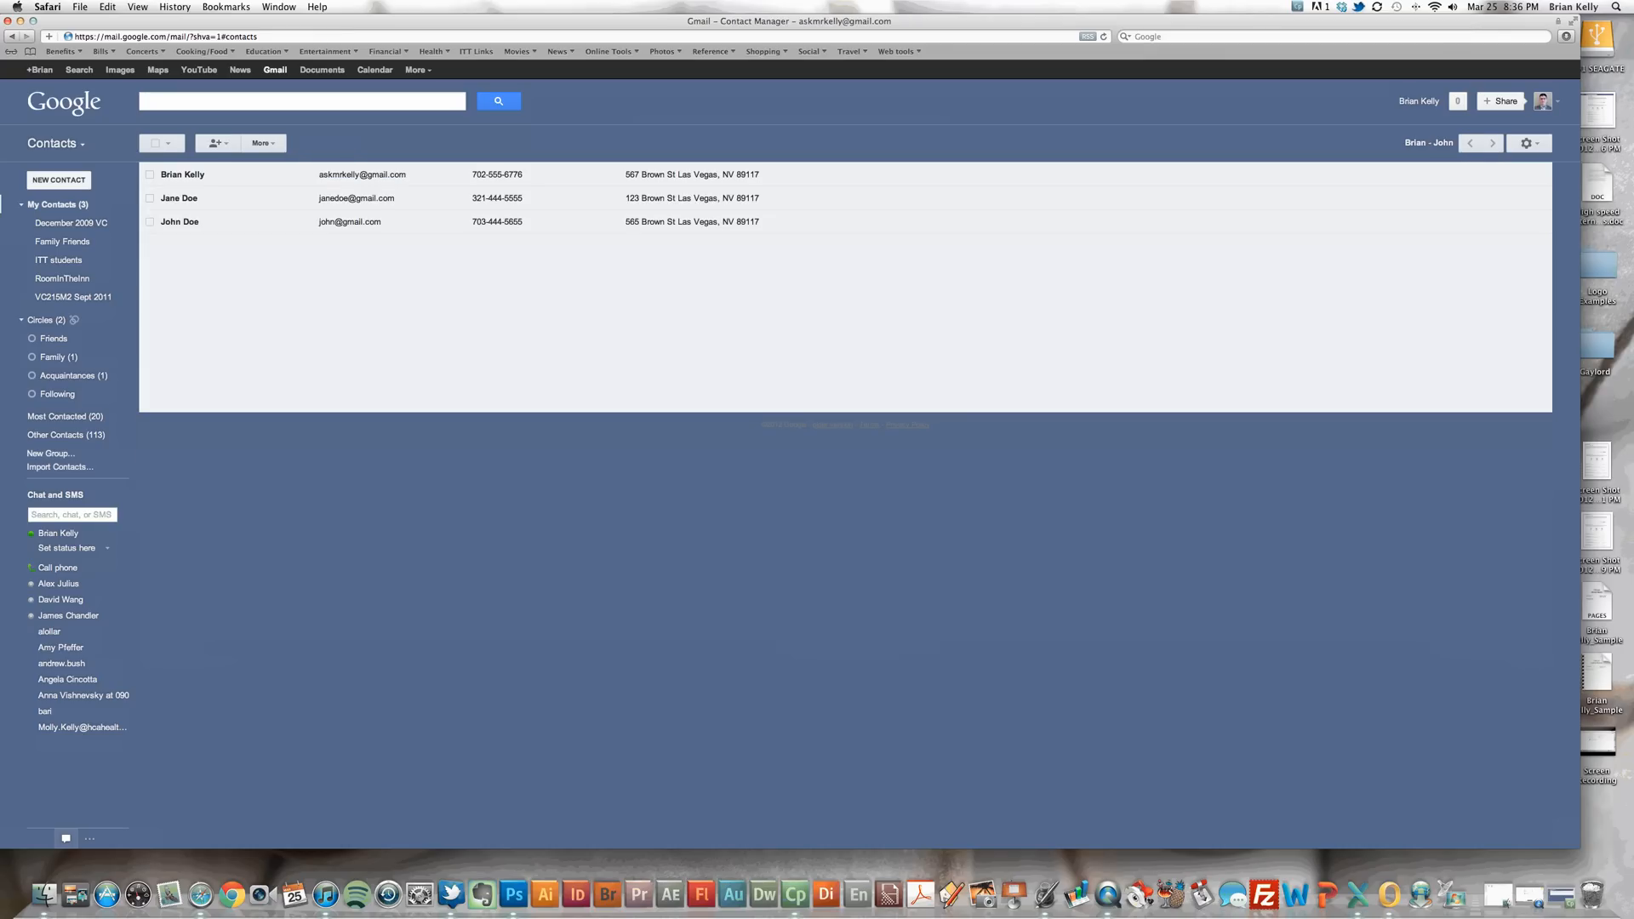